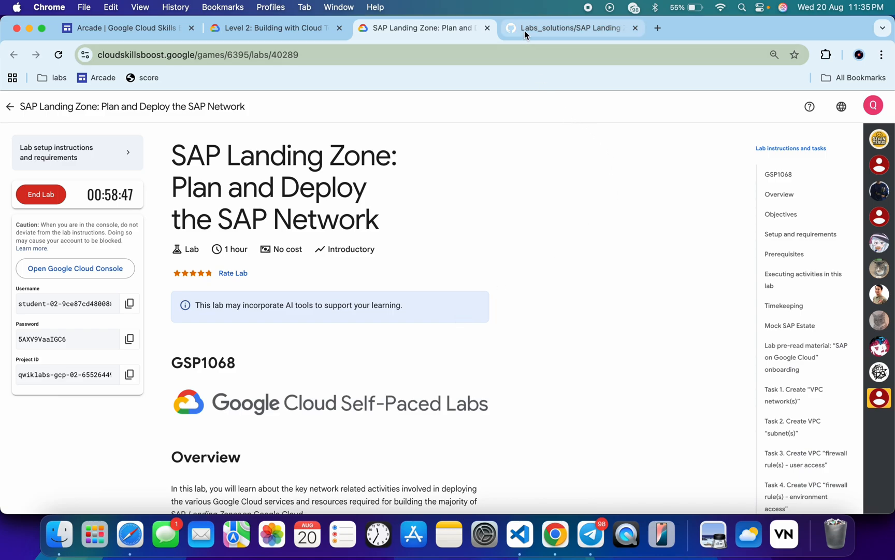
# Step: Scroll the SAP Landing Zone solution guide to its 'Setup Environment using Cloud Shell' commands
pyautogui.click(573, 28)
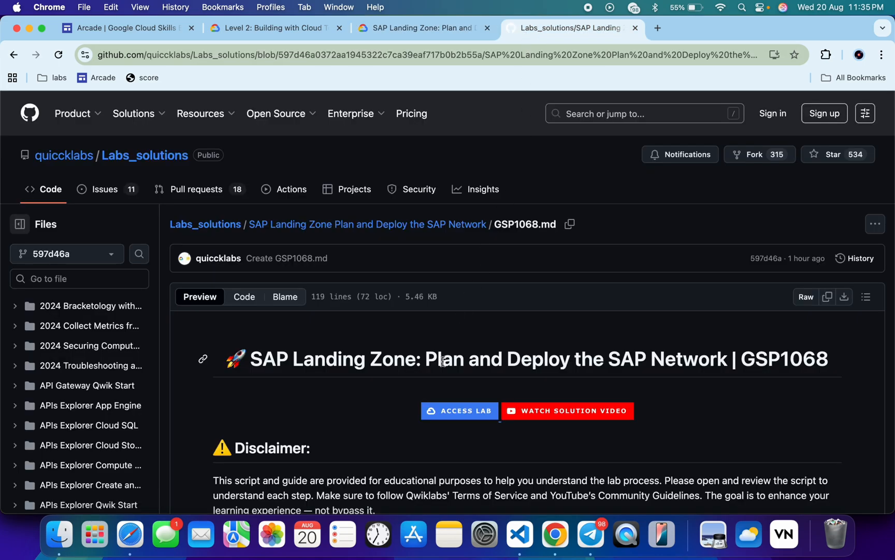
pyautogui.scroll(-3)
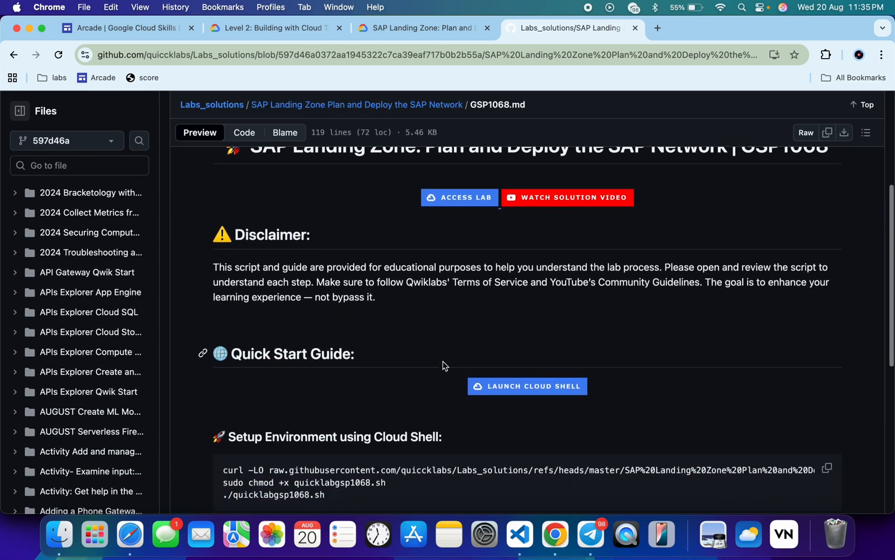
pyautogui.rightClick(527, 372)
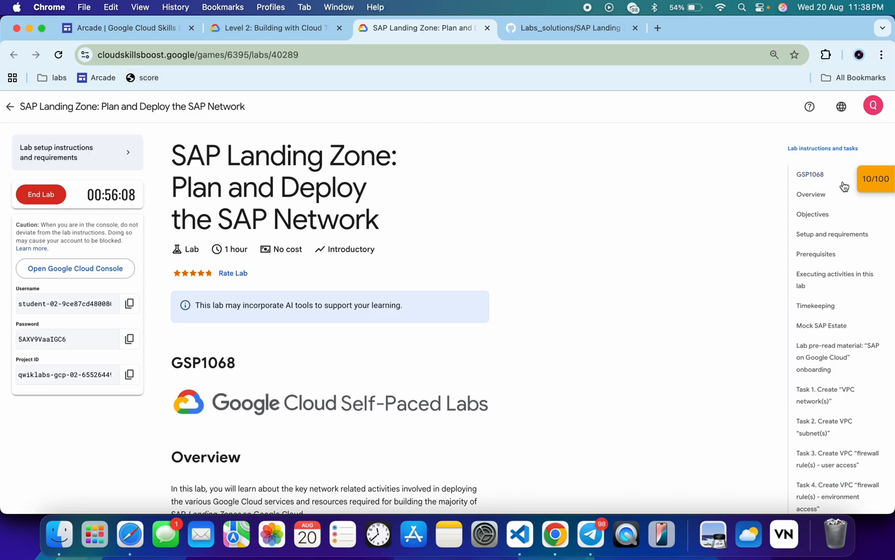
# Step: Verify the VPC subnet, Static IP address and Cloud NAT checkpoints, confirming score 100/100
pyautogui.click(879, 178)
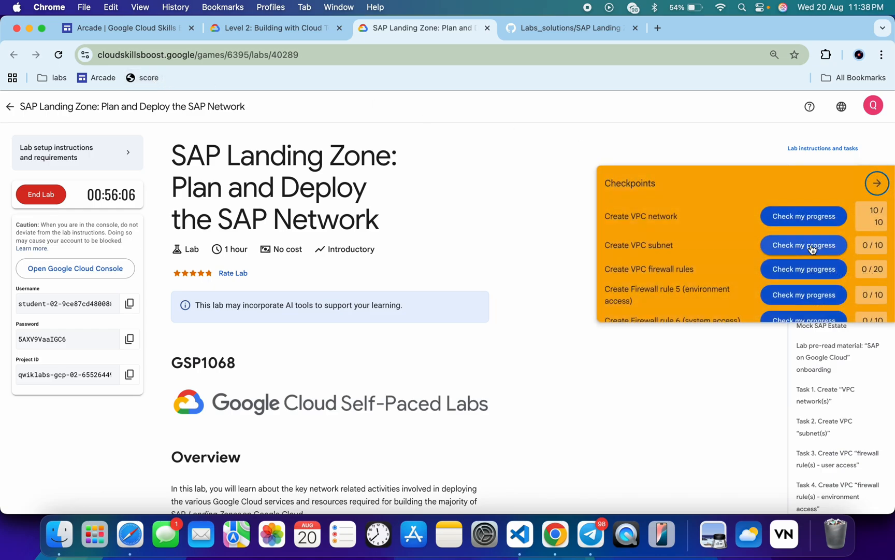
pyautogui.click(803, 245)
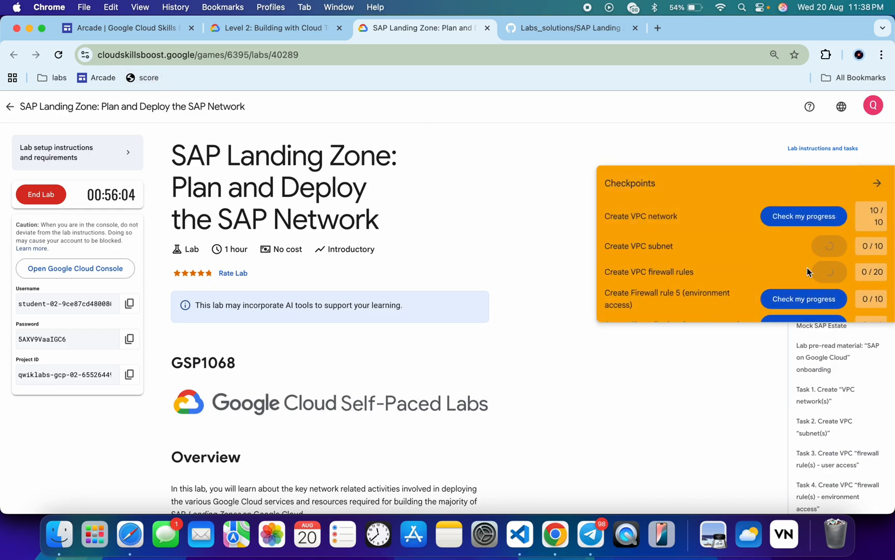
pyautogui.scroll(-3)
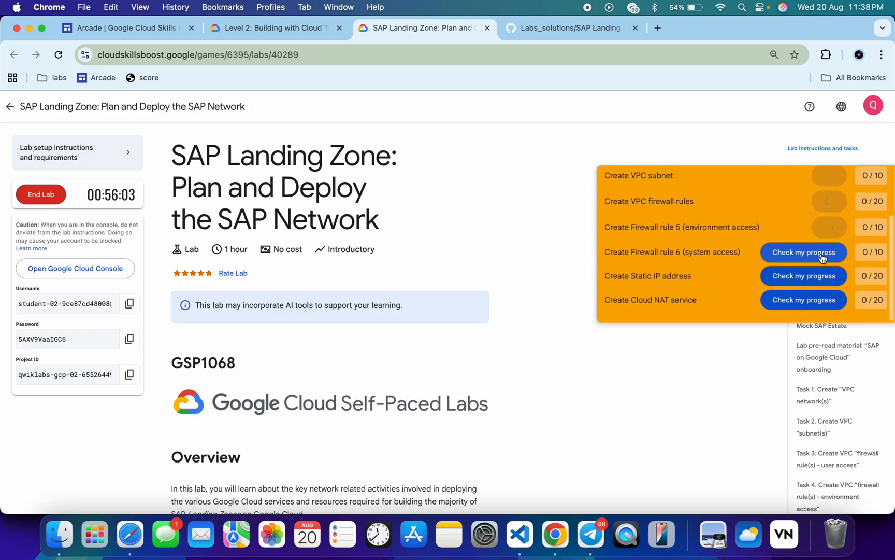
pyautogui.click(803, 251)
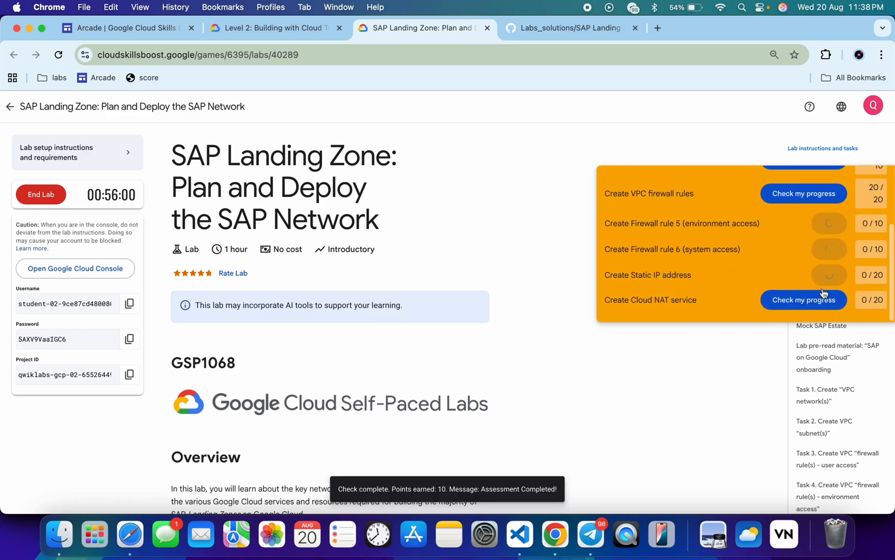
pyautogui.click(804, 300)
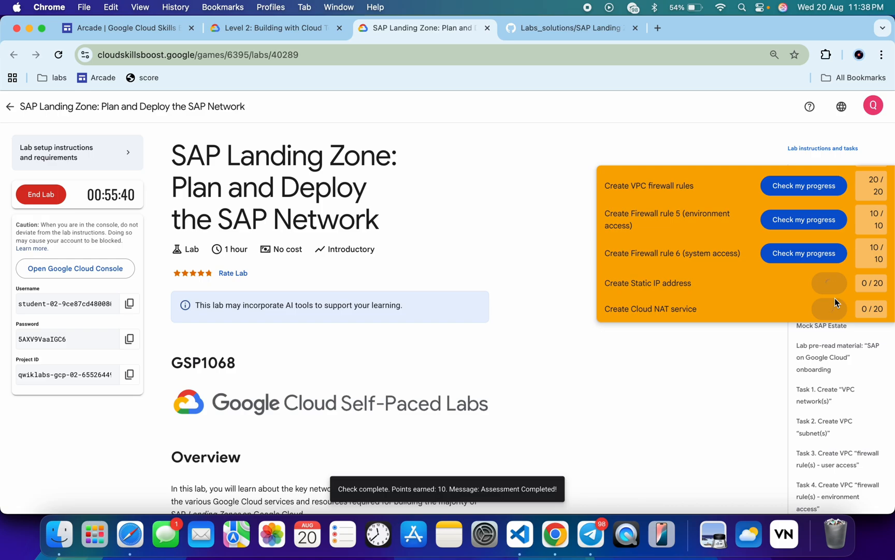
pyautogui.click(829, 283)
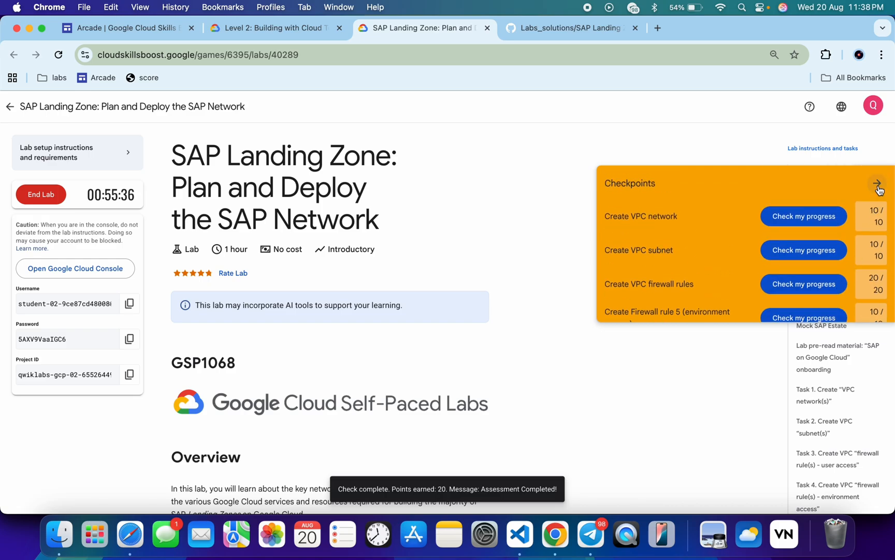
pyautogui.click(878, 184)
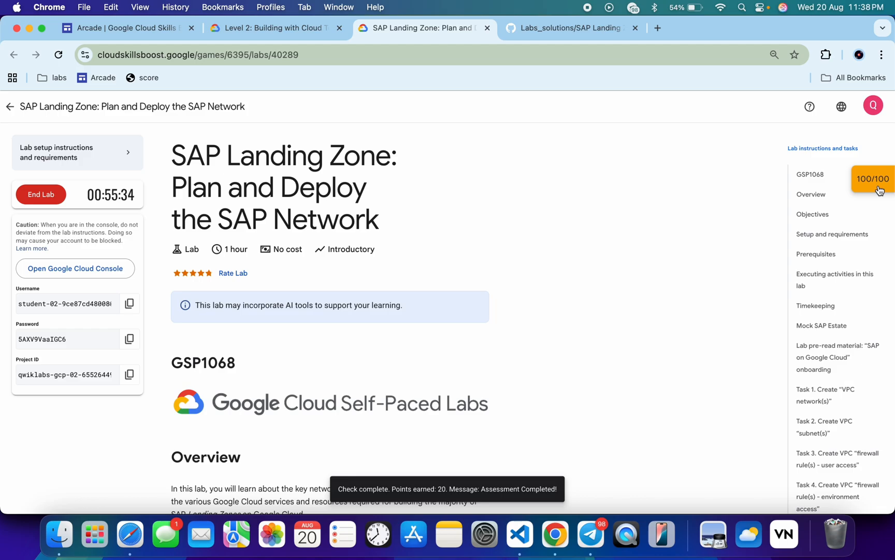